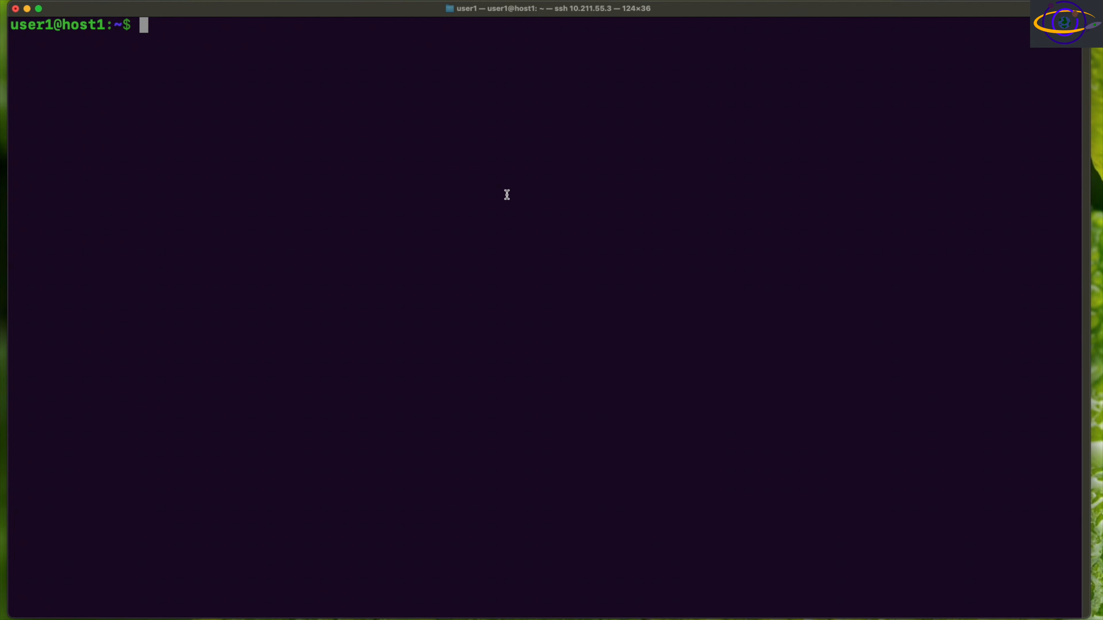
{"action": "mouse_move", "coordinate": [275, 205]}
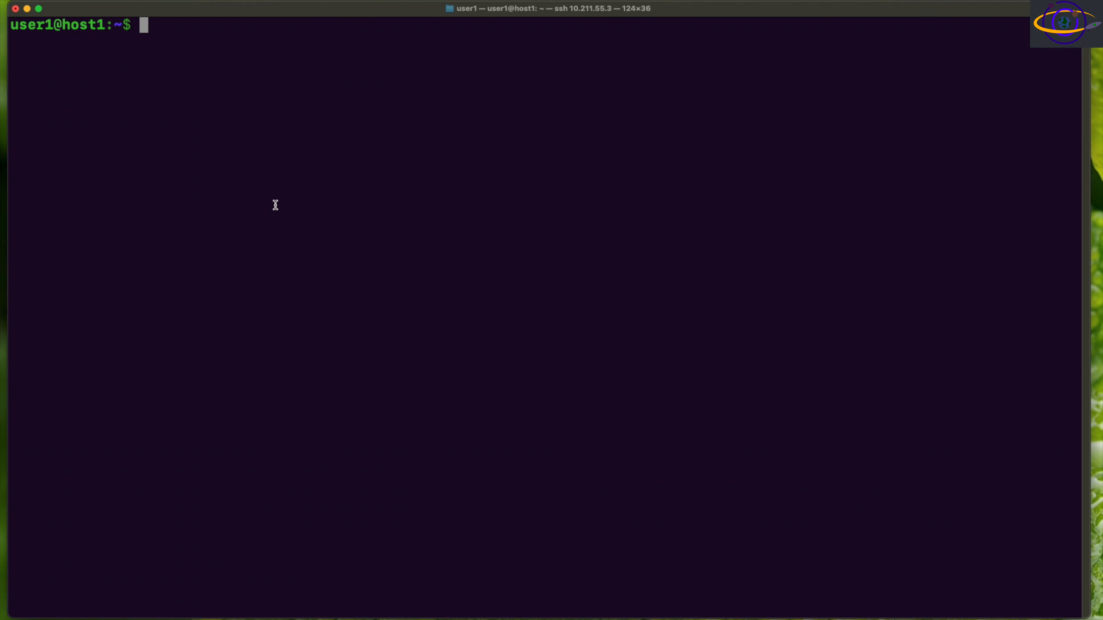
- Clear the screen and list containers with docker ps, ps -a and ps -a -q
{"action": "type", "text": "clear"}
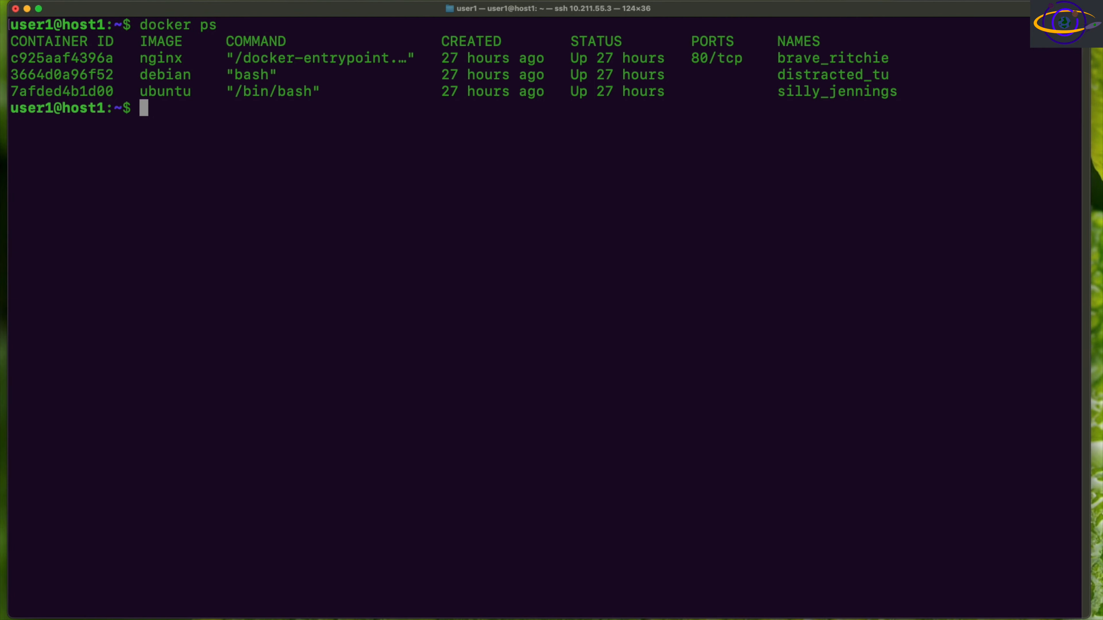
{"action": "type", "text": "docker ps -a"}
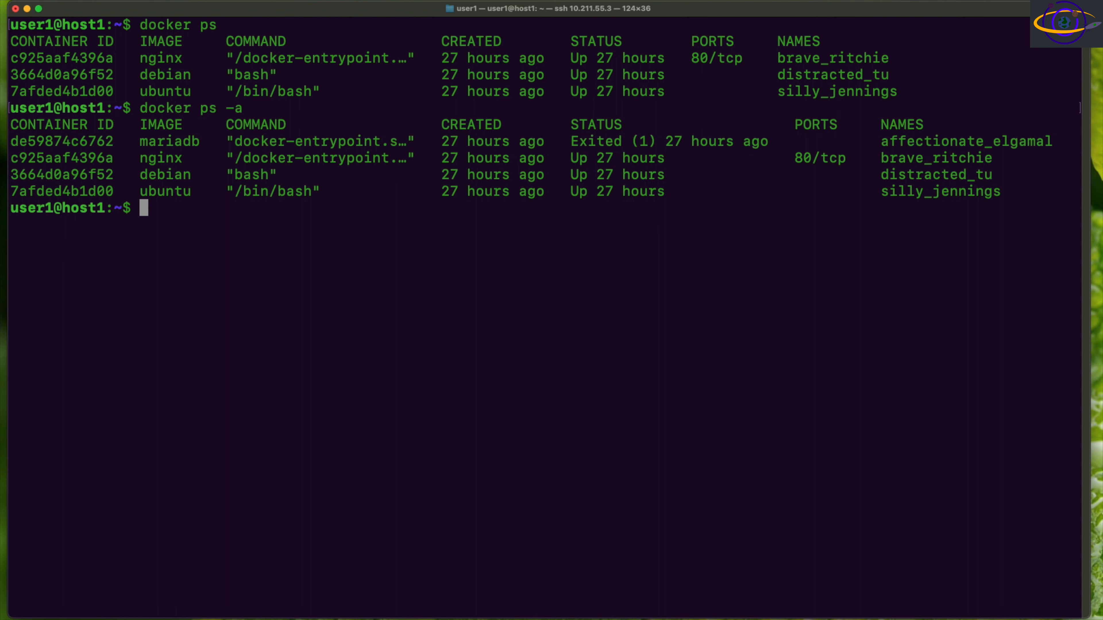
{"action": "mouse_move", "coordinate": [842, 307]}
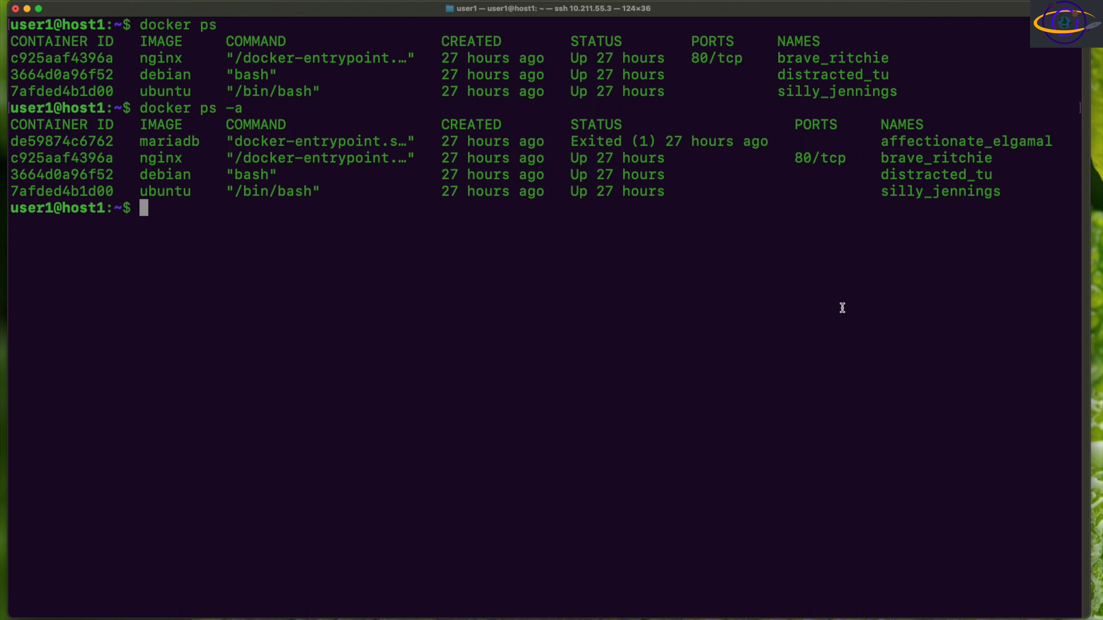
{"action": "type", "text": "docker ps"}
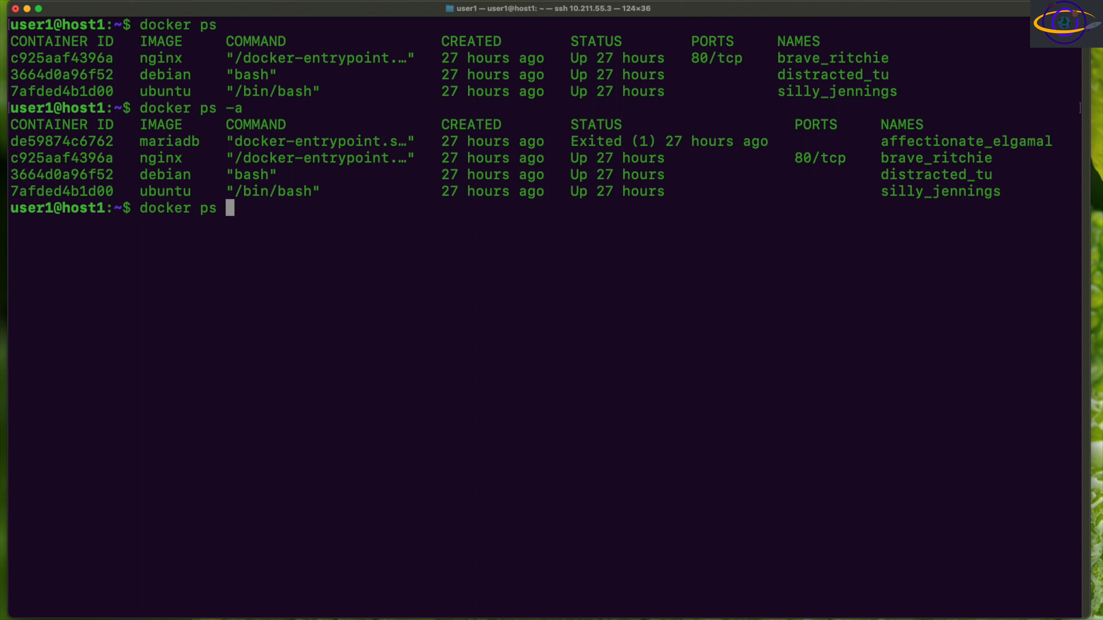
{"action": "type", "text": "-a"}
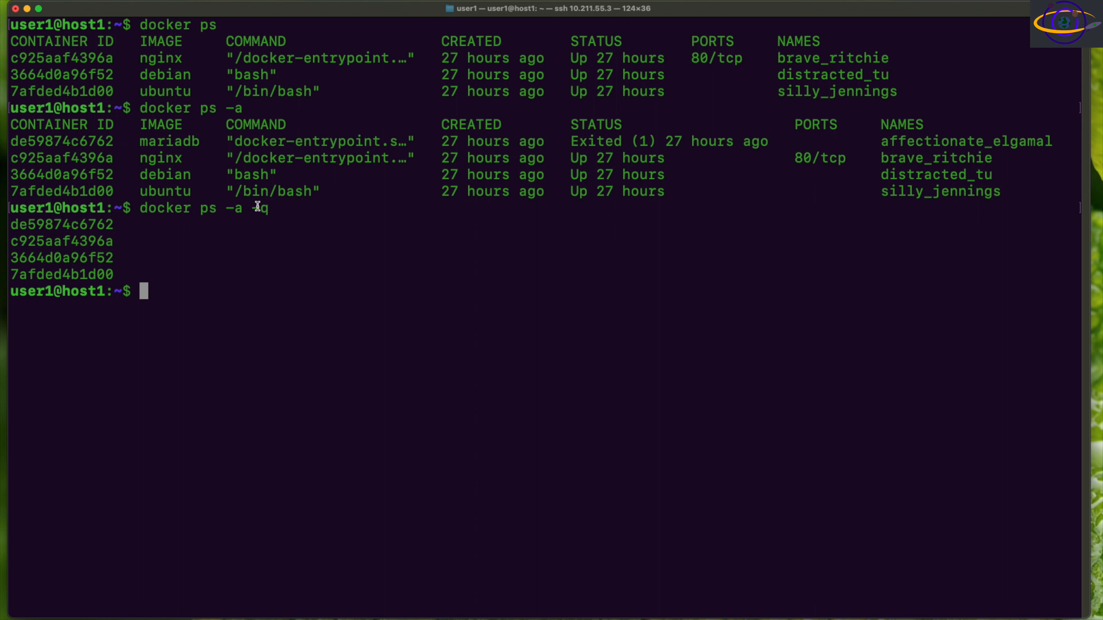
{"action": "type", "text": "-q"}
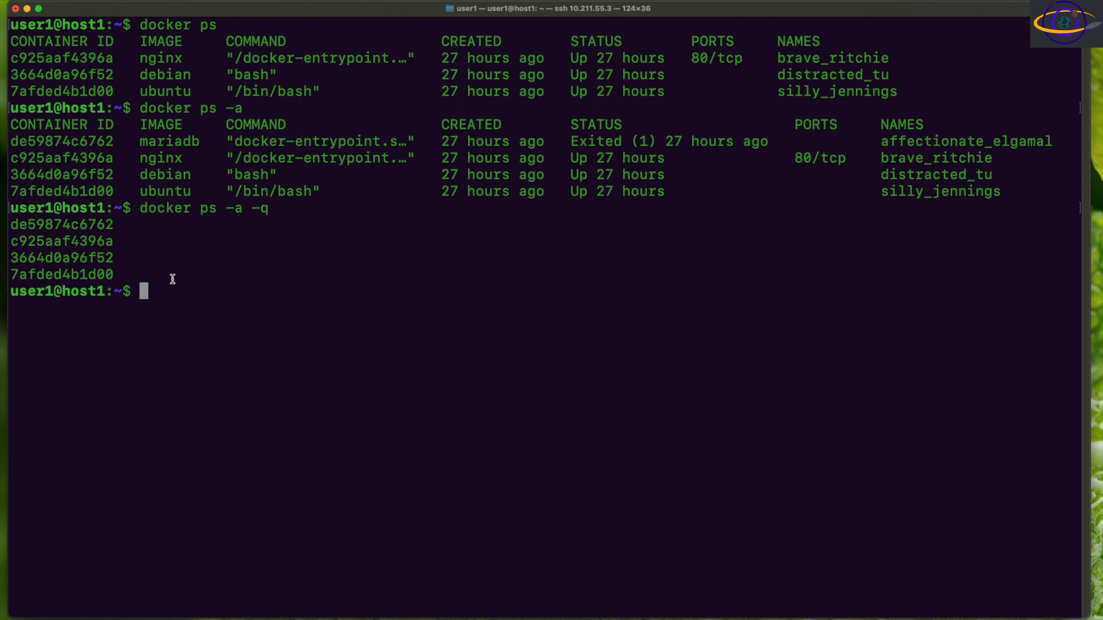
{"action": "mouse_move", "coordinate": [157, 339]}
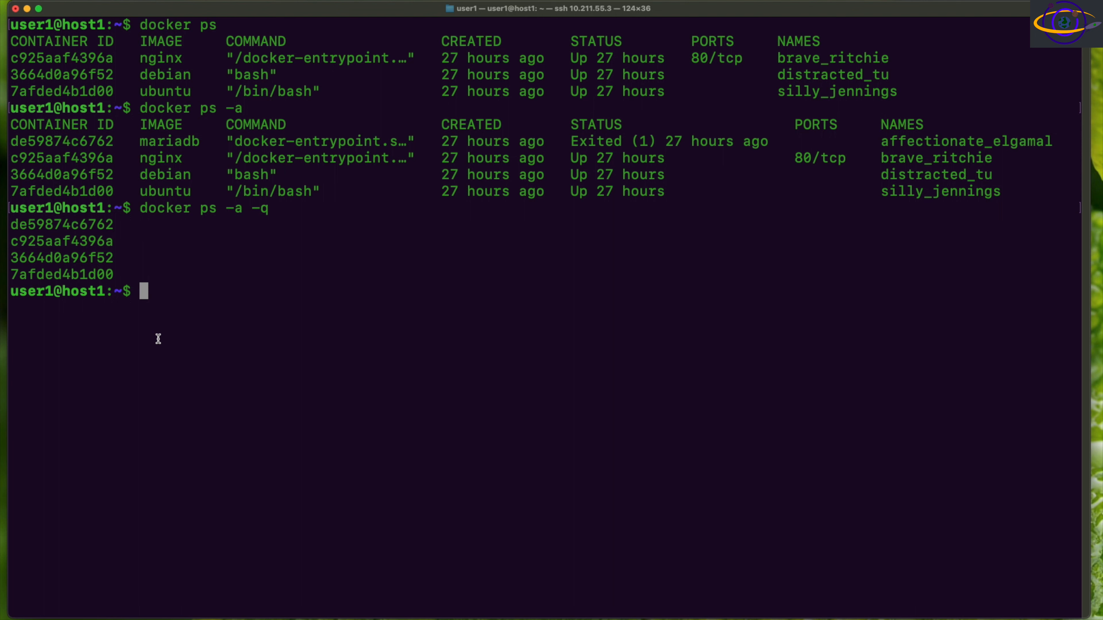
- Compose docker stop $(docker ps -a -q) at the prompt and highlight the ID substitution
{"action": "type", "text": "docker ps -a -q"}
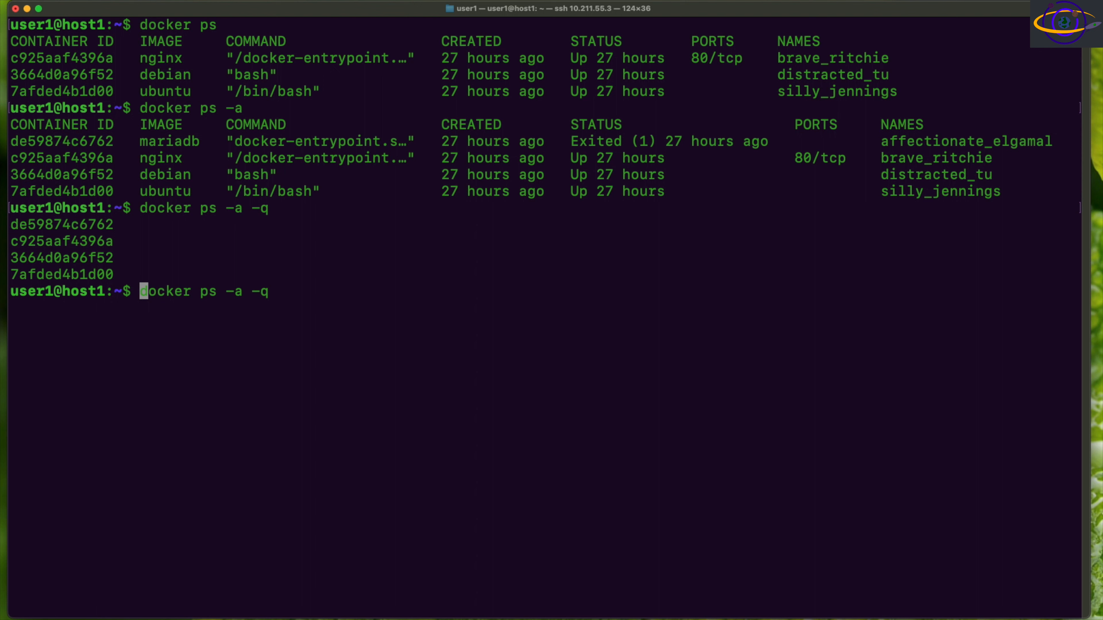
{"action": "type", "text": "$("}
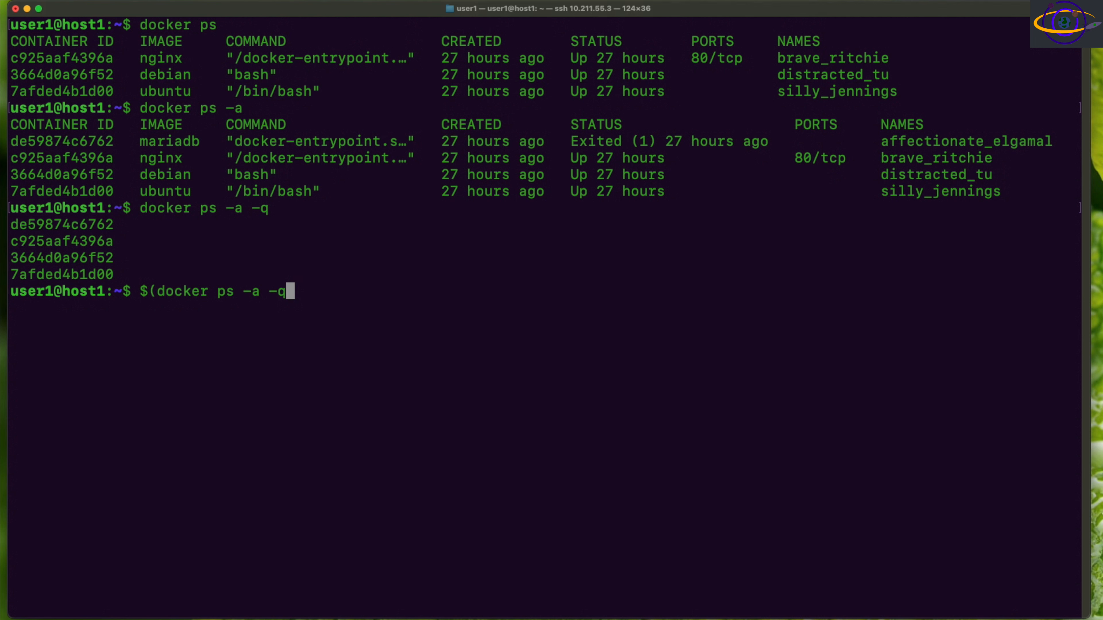
{"action": "type", "text": ")"}
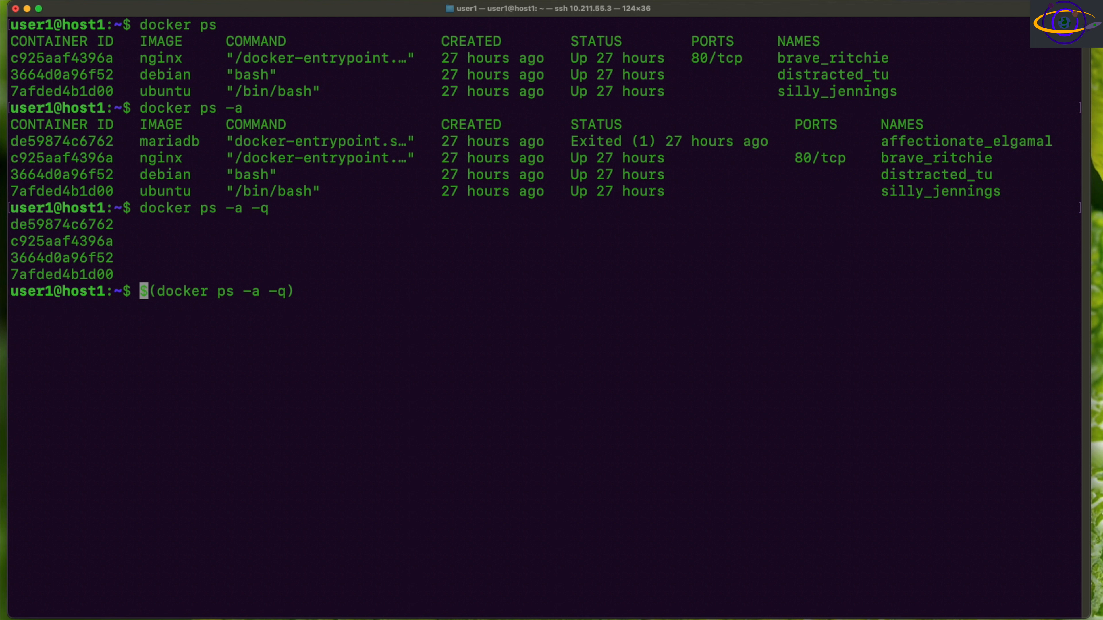
{"action": "type", "text": "docker sto"}
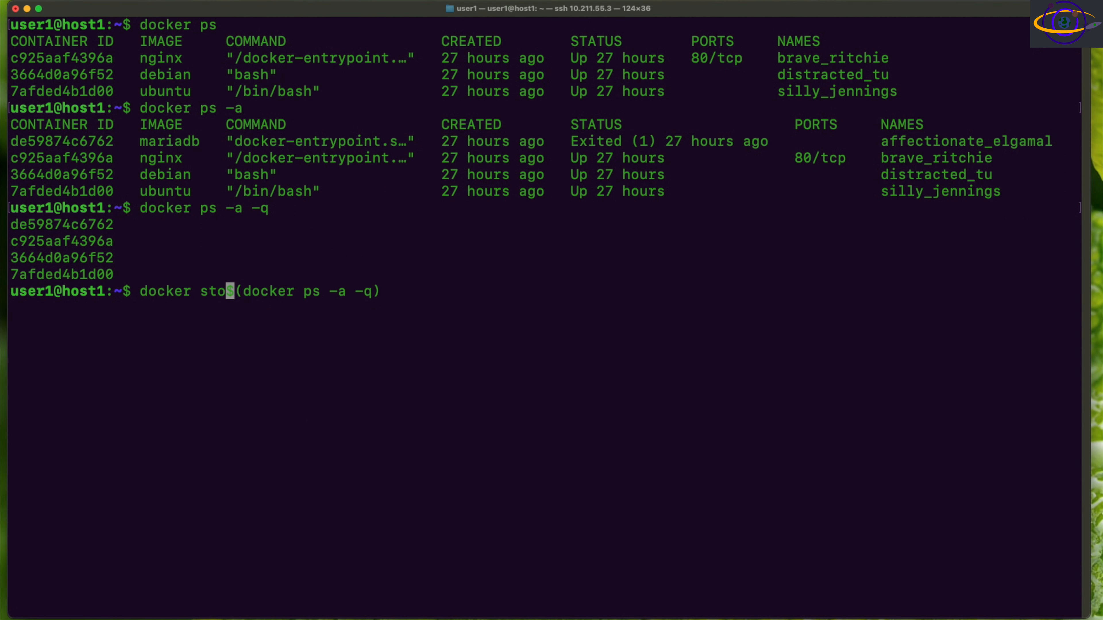
{"action": "type", "text": "p"}
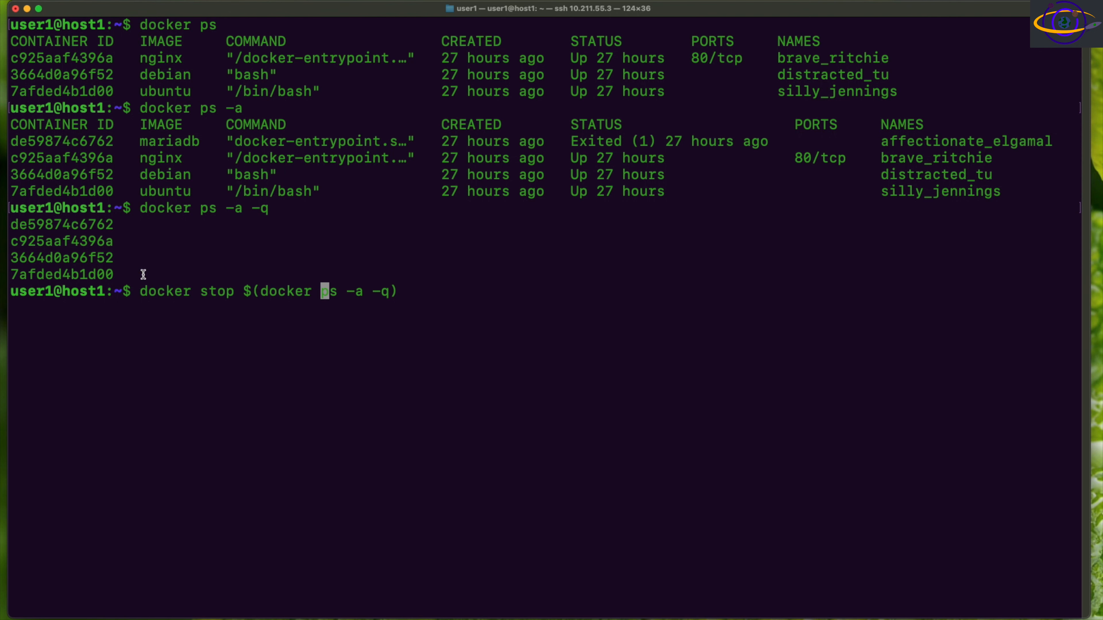
{"action": "left_click_drag", "start_coordinate": [259, 291], "coordinate": [395, 291]}
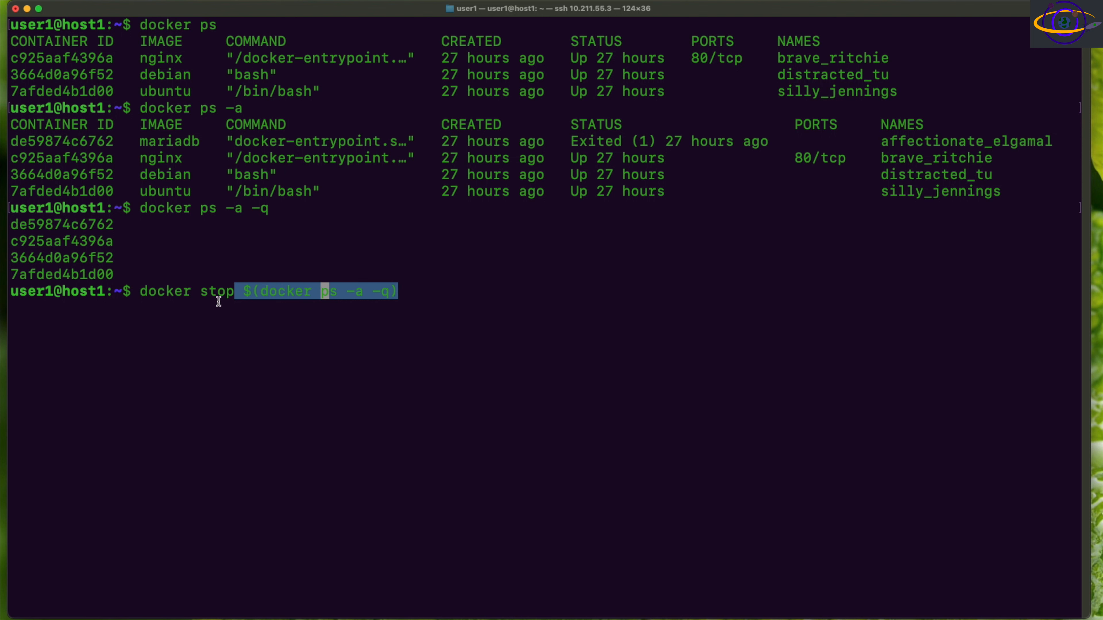
{"action": "mouse_move", "coordinate": [504, 289]}
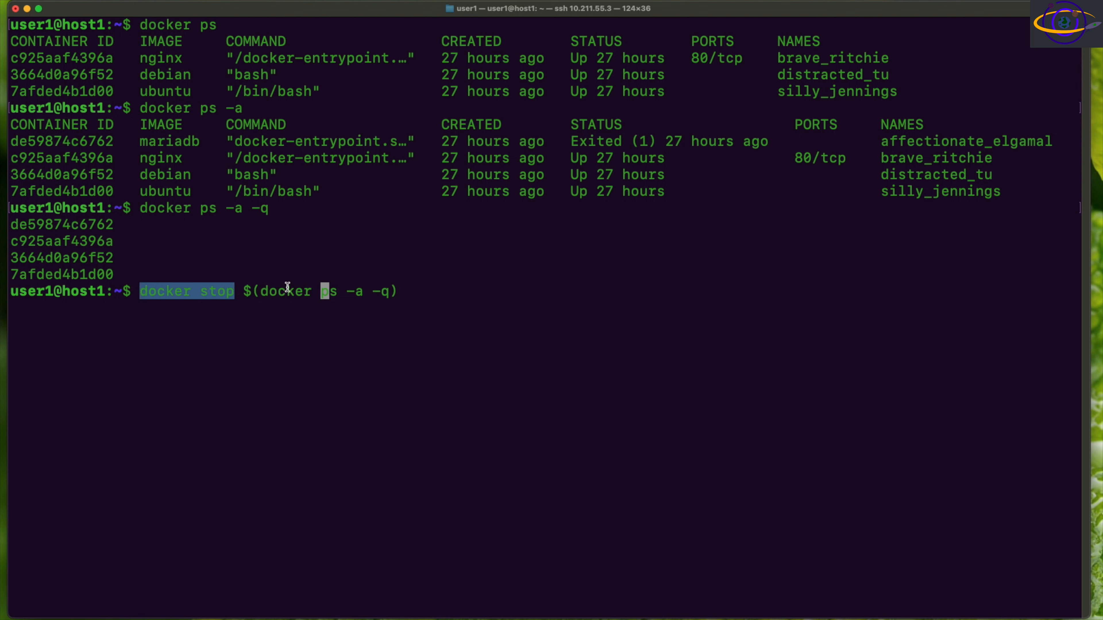
{"action": "mouse_move", "coordinate": [608, 295]}
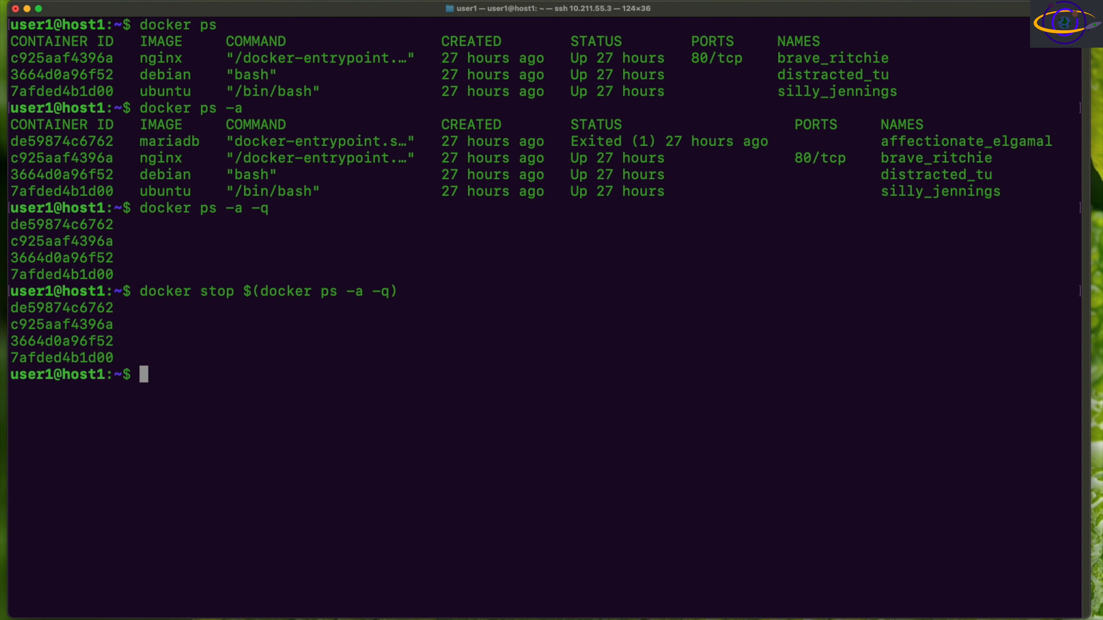
- Run the bulk stop and relist all containers to confirm all four show as exited
{"action": "type", "text": "docker ps -a -q"}
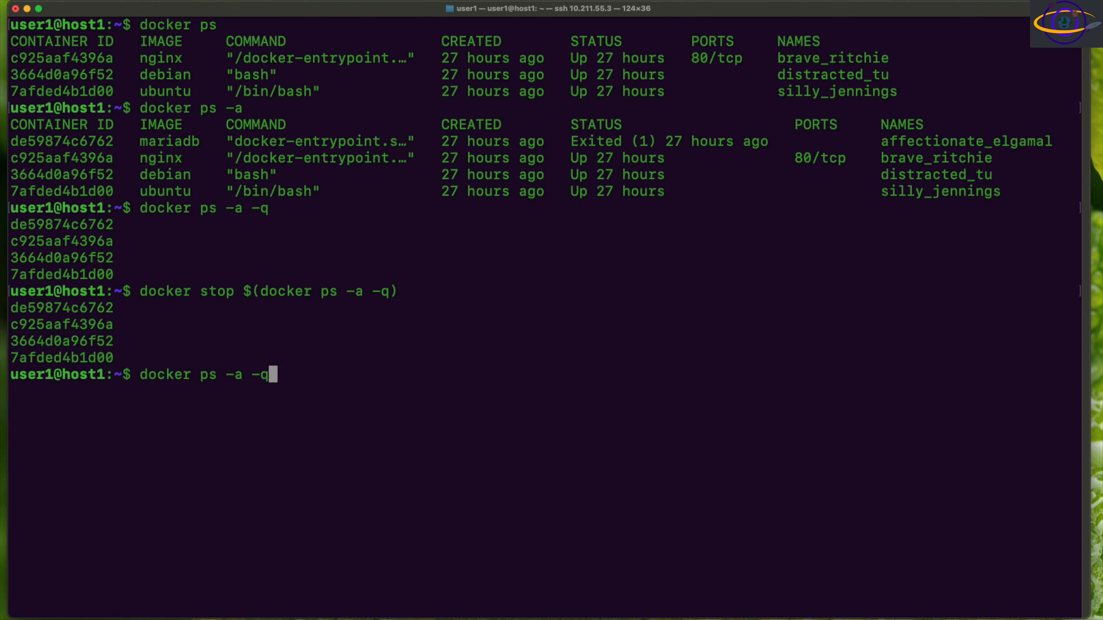
{"action": "key", "text": "BackSpace"}
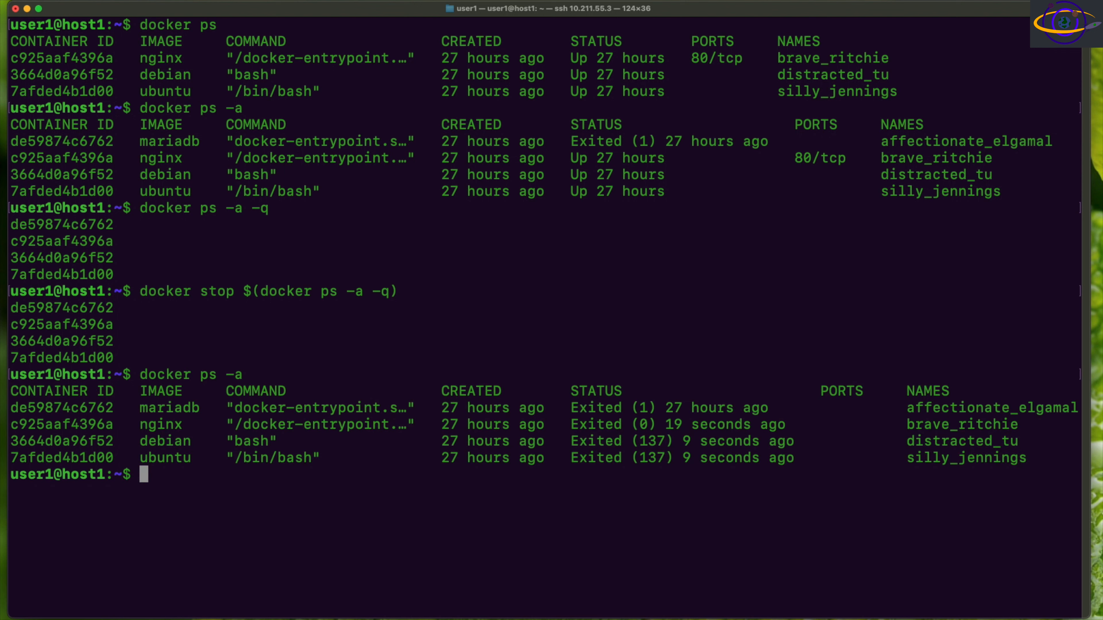
{"action": "mouse_move", "coordinate": [185, 455]}
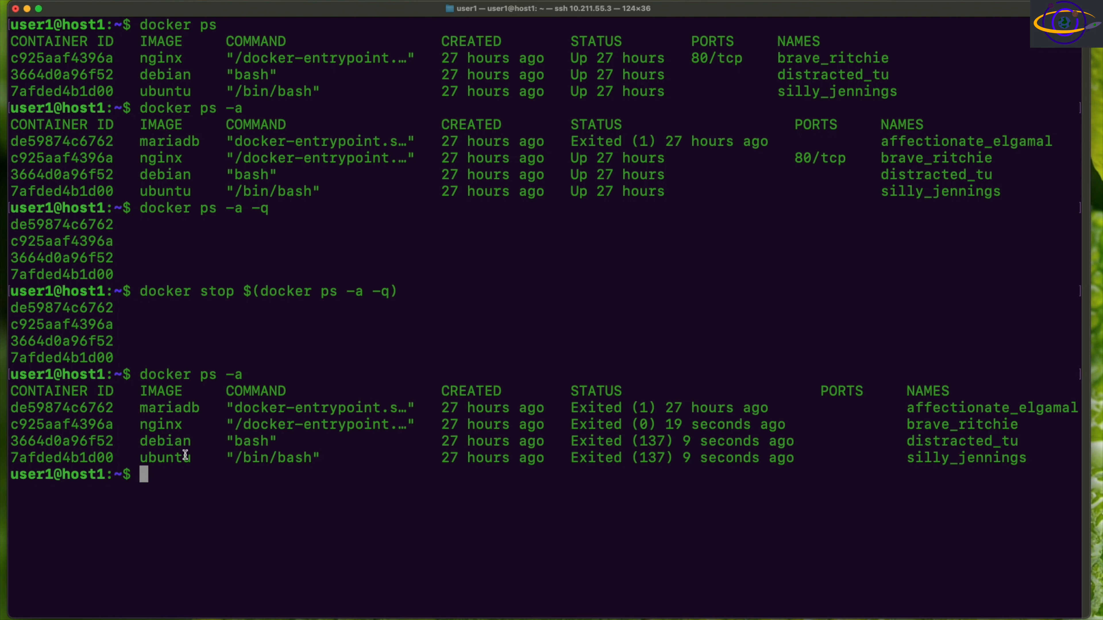
{"action": "mouse_move", "coordinate": [655, 339]}
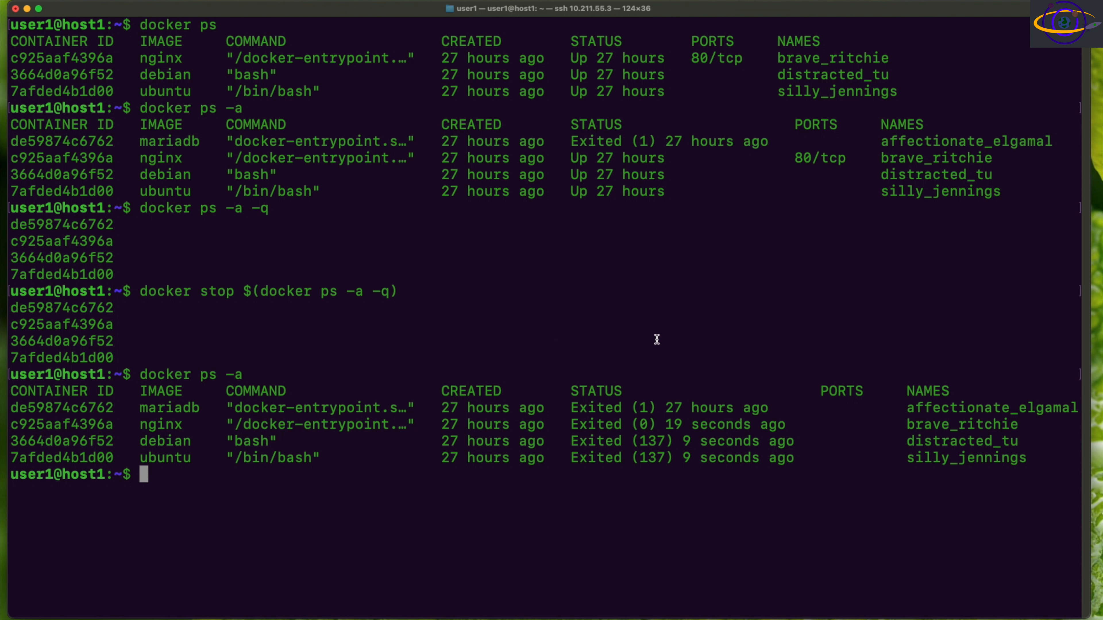
{"action": "mouse_move", "coordinate": [139, 291]}
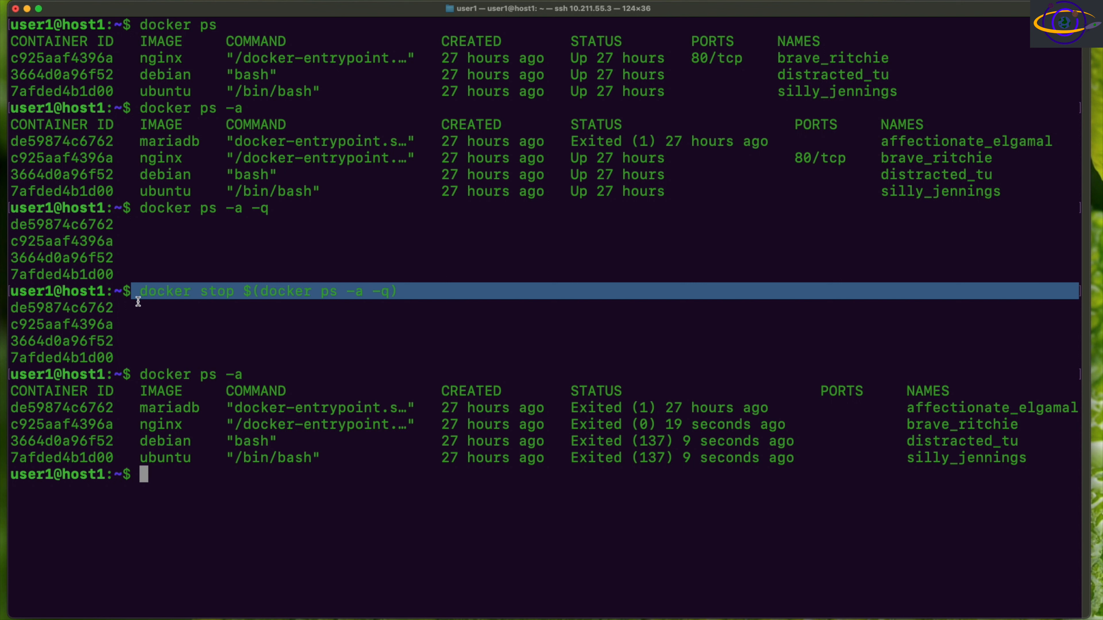
{"action": "mouse_move", "coordinate": [255, 291]}
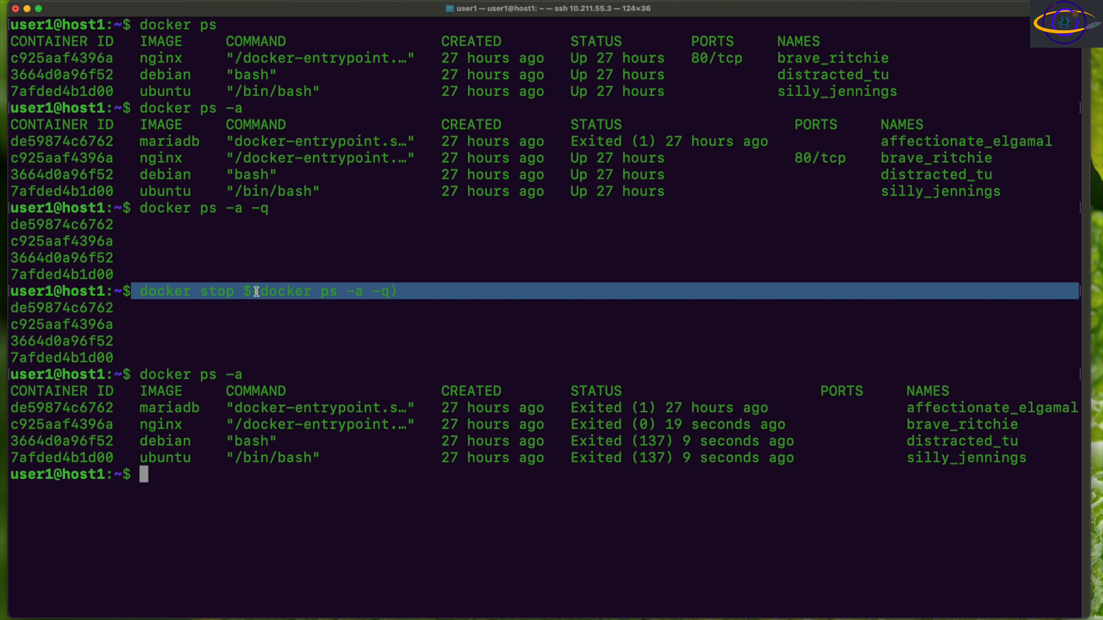
{"action": "mouse_move", "coordinate": [333, 319]}
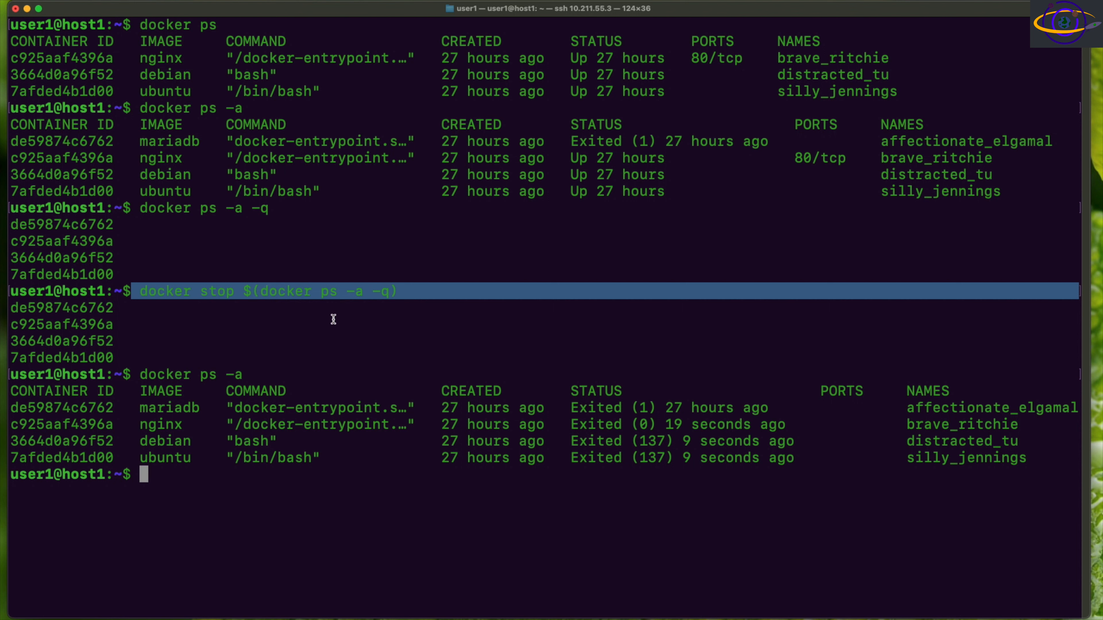
{"action": "mouse_move", "coordinate": [222, 373]}
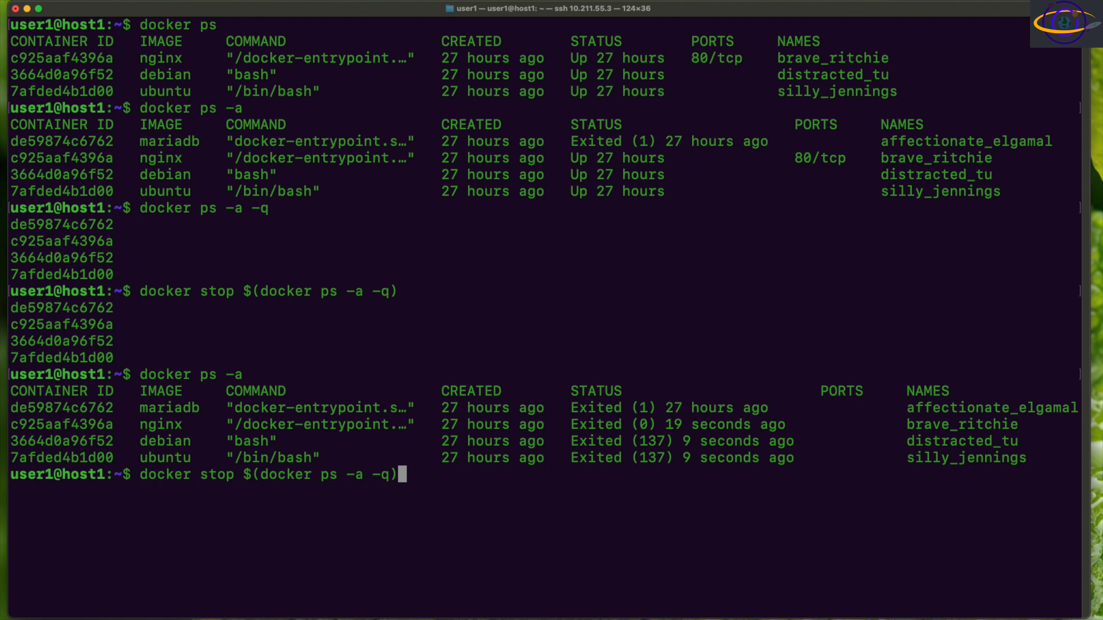
- Run docker rm $(docker ps -a -q) and confirm docker ps -a returns no containers
{"action": "key", "text": "BackSpace"}
{"action": "type", "text": "rm"}
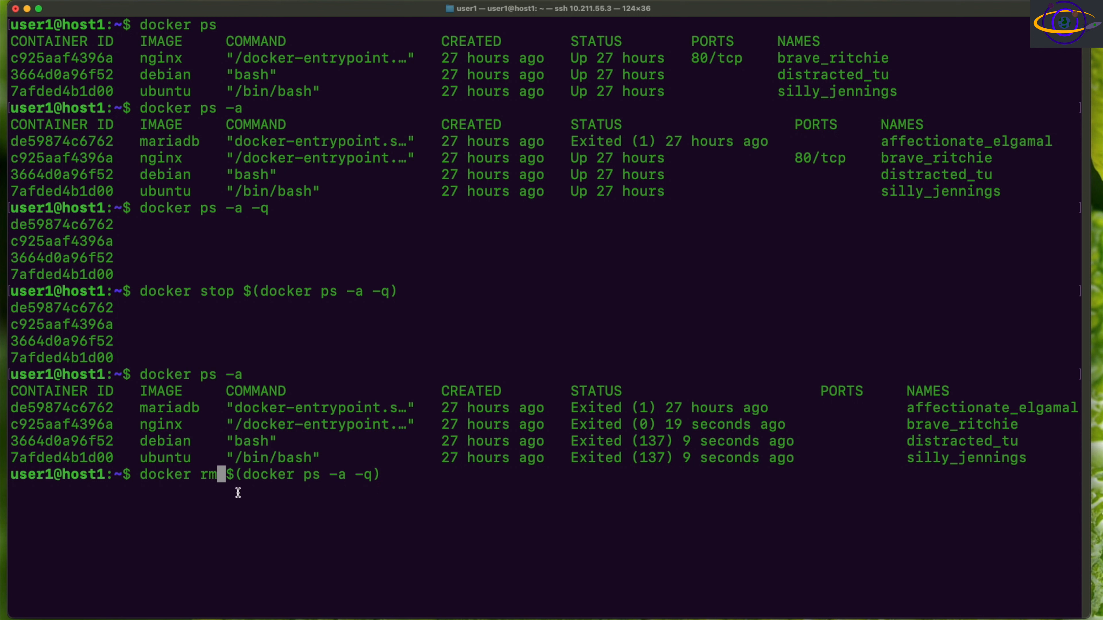
{"action": "double_click", "coordinate": [270, 474]}
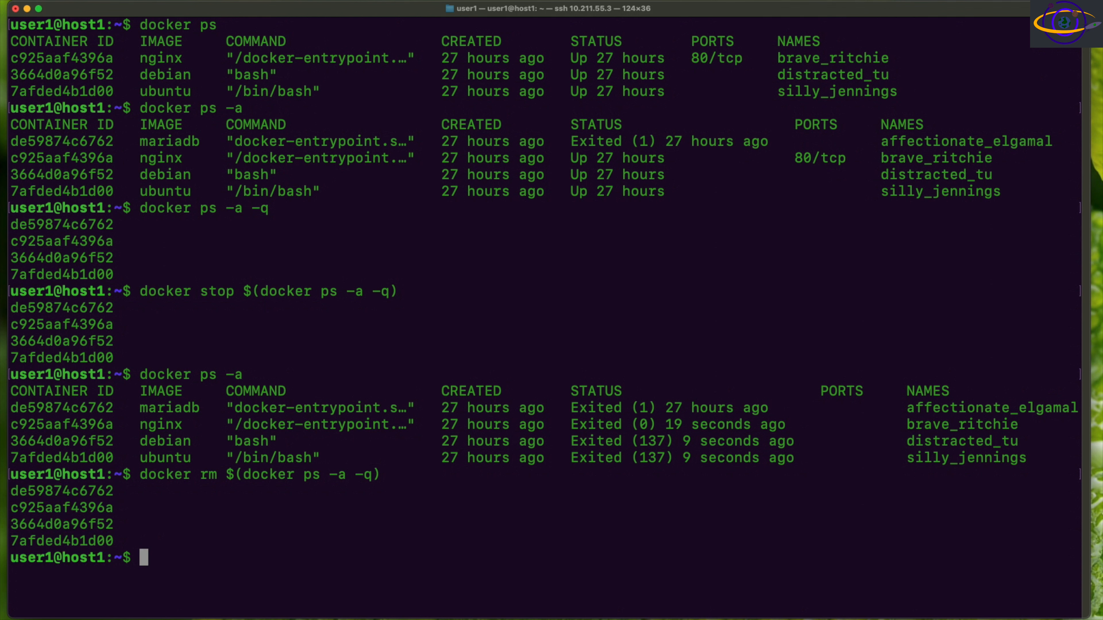
{"action": "type", "text": "docker rm $(docker ps -a -q)"}
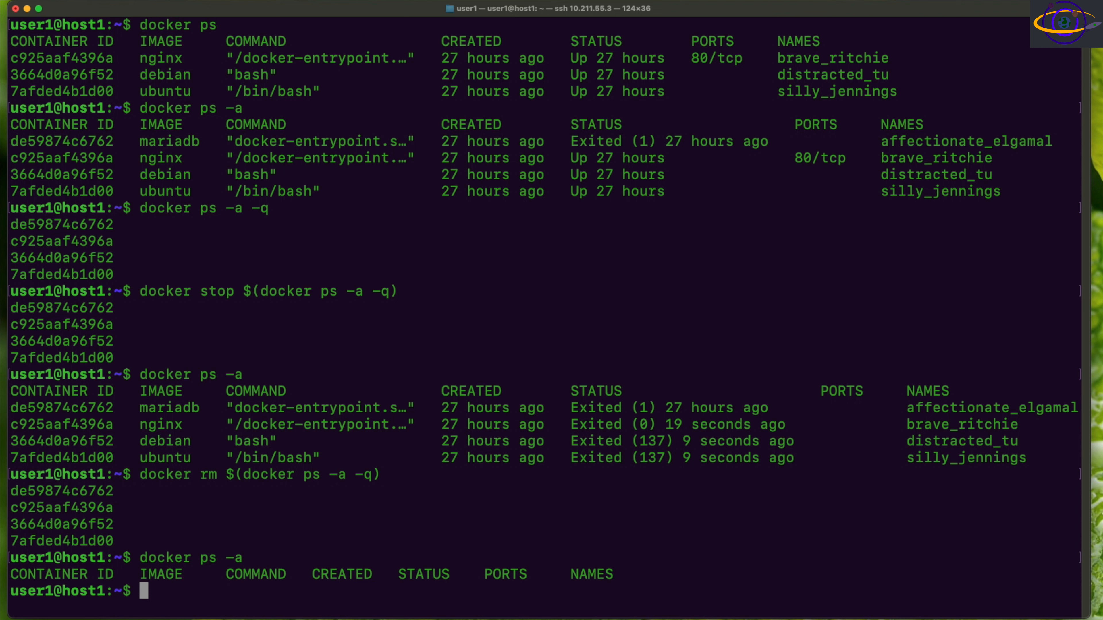
{"action": "mouse_move", "coordinate": [301, 229]}
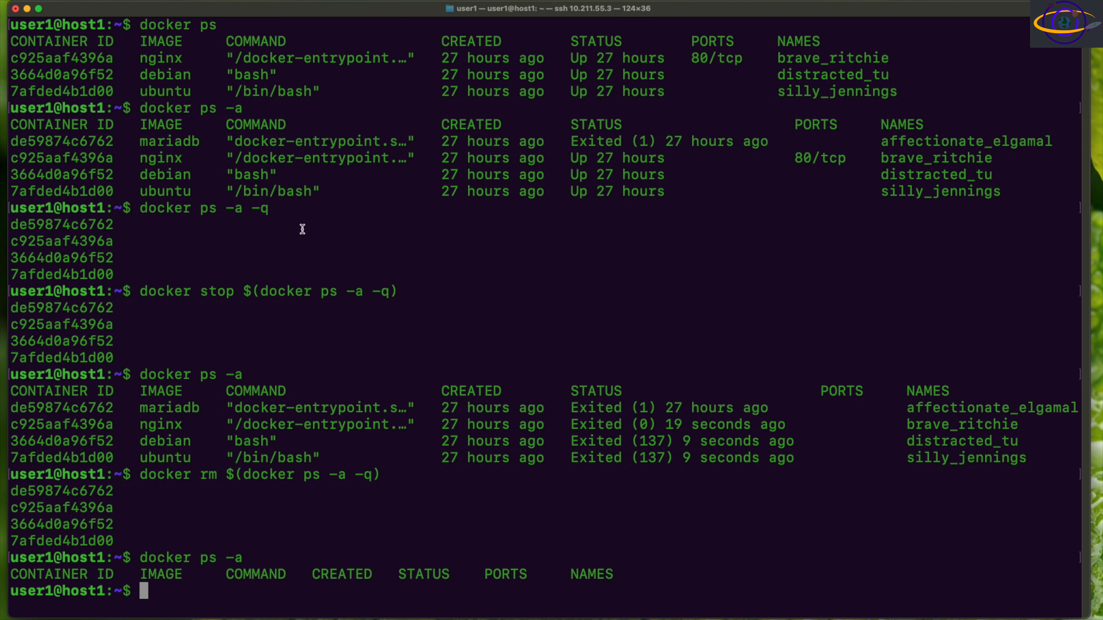
- List the four images with docker images and docker images -q
{"action": "type", "text": "d"}
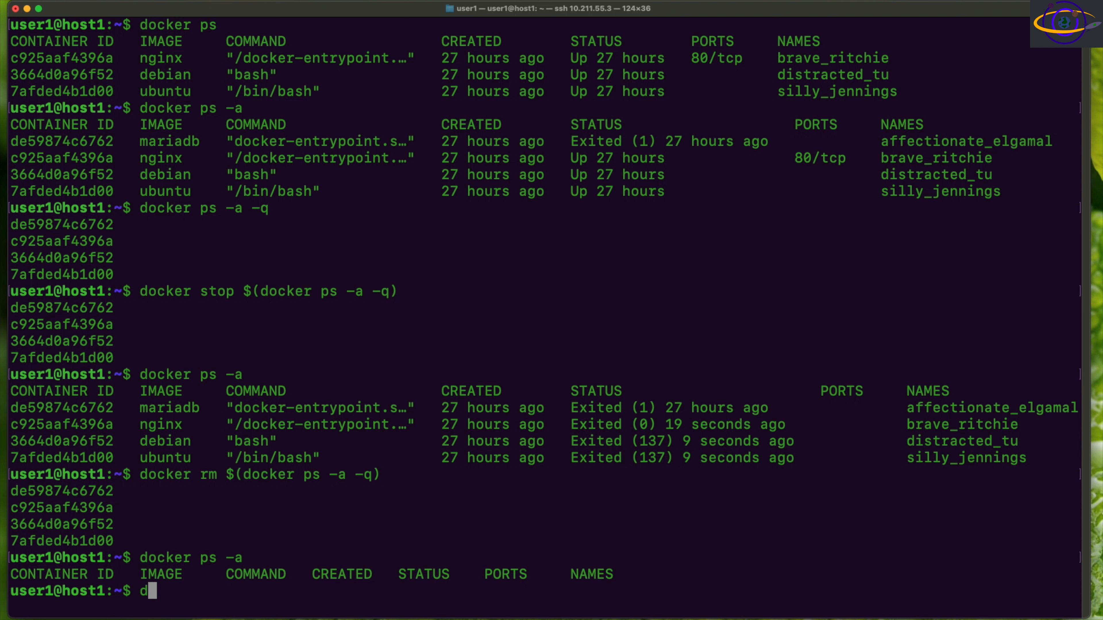
{"action": "type", "text": "ocker images -q"}
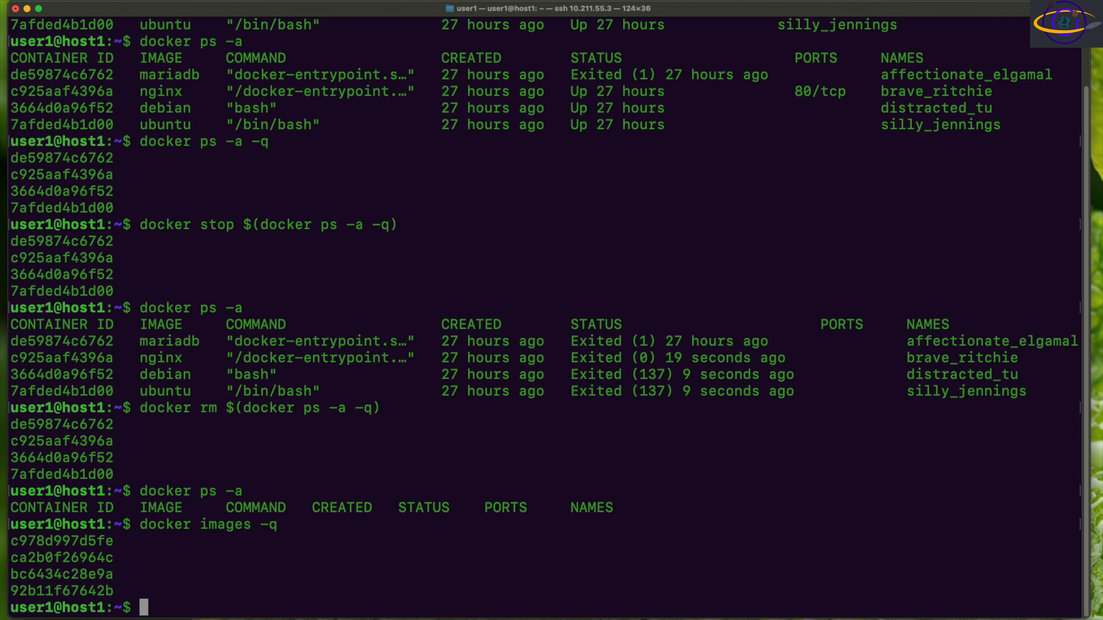
{"action": "type", "text": "docker images -q"}
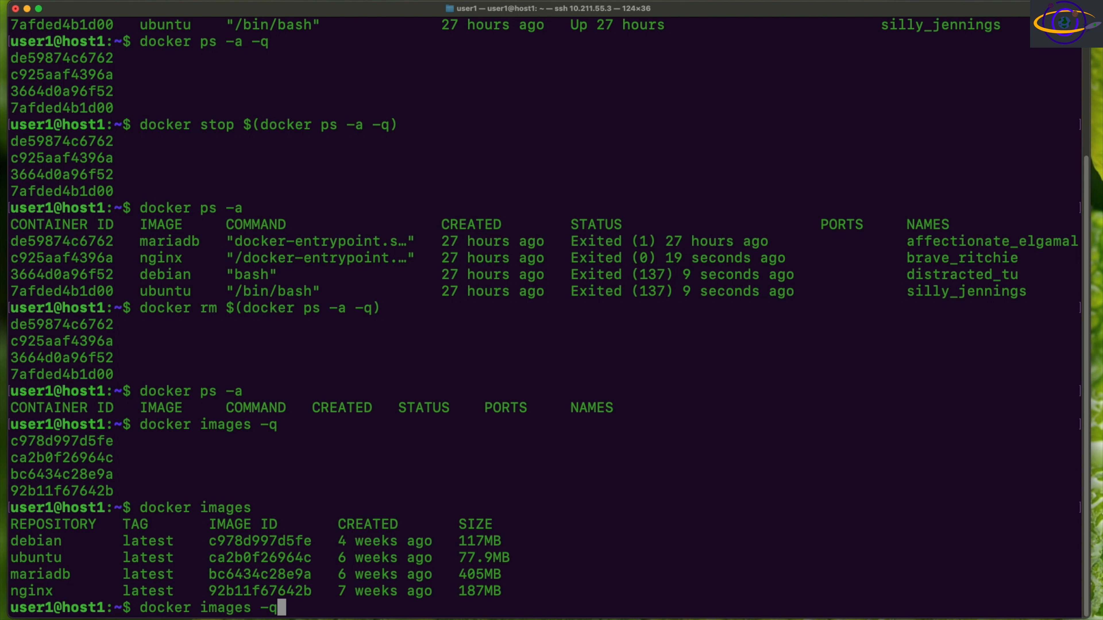
{"action": "key", "text": "Return"}
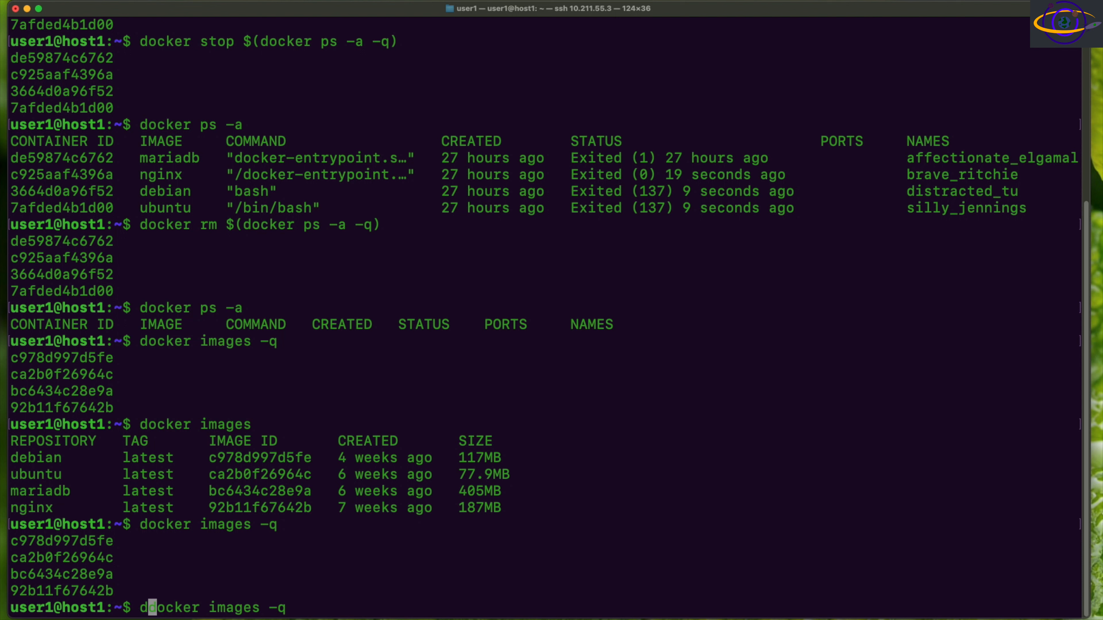
- Compose docker rmi $(docker images -q) at the prompt without running it
{"action": "type", "text": "rmi"}
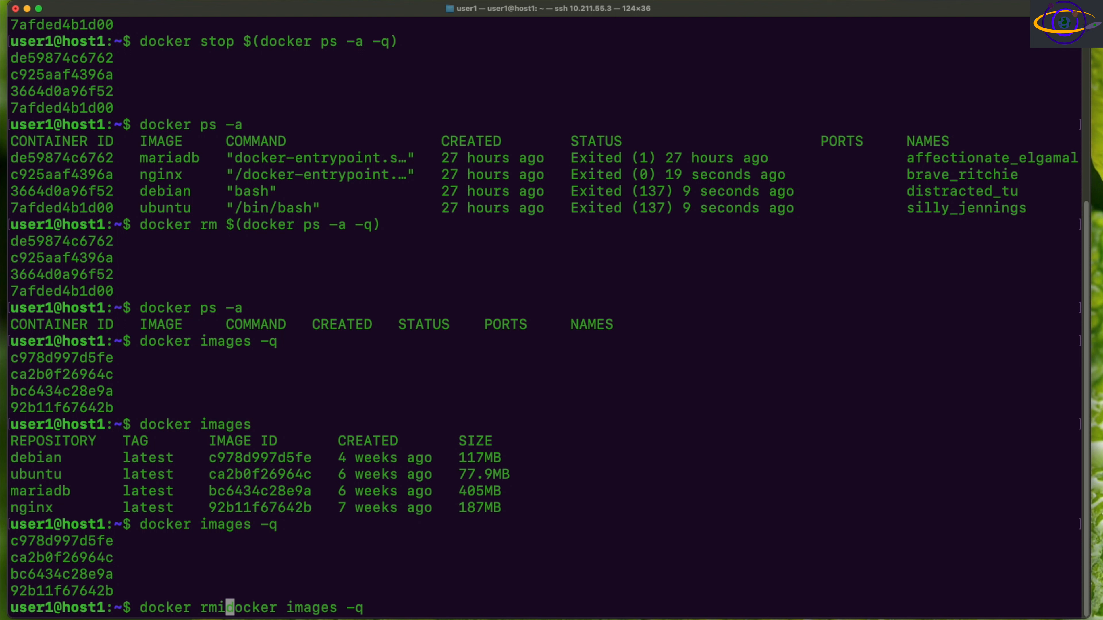
{"action": "type", "text": "$("}
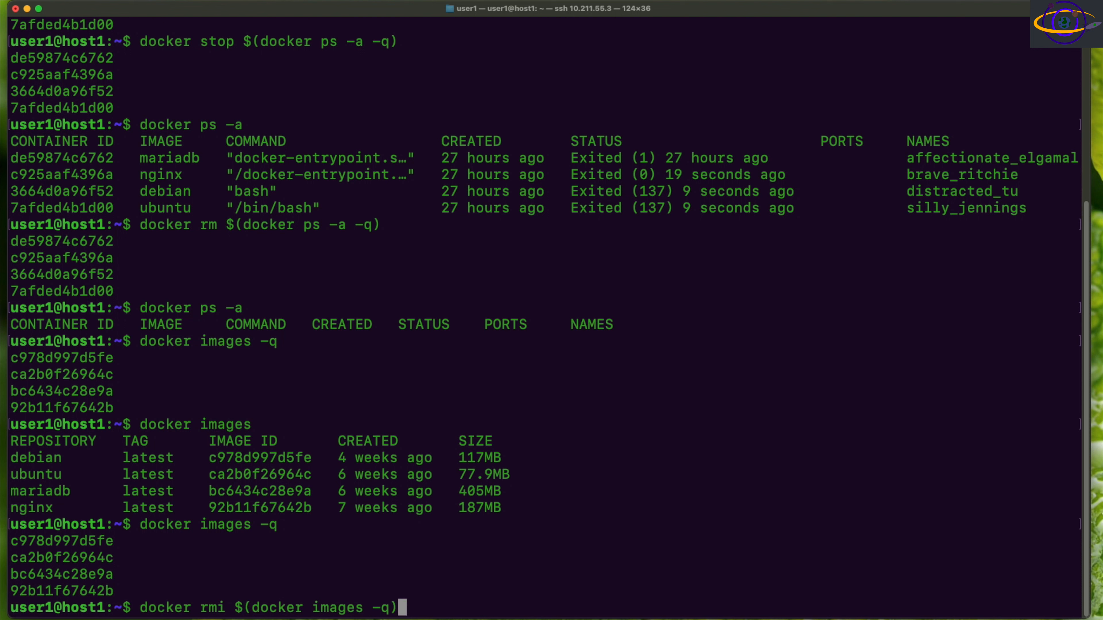
{"action": "mouse_move", "coordinate": [312, 225]}
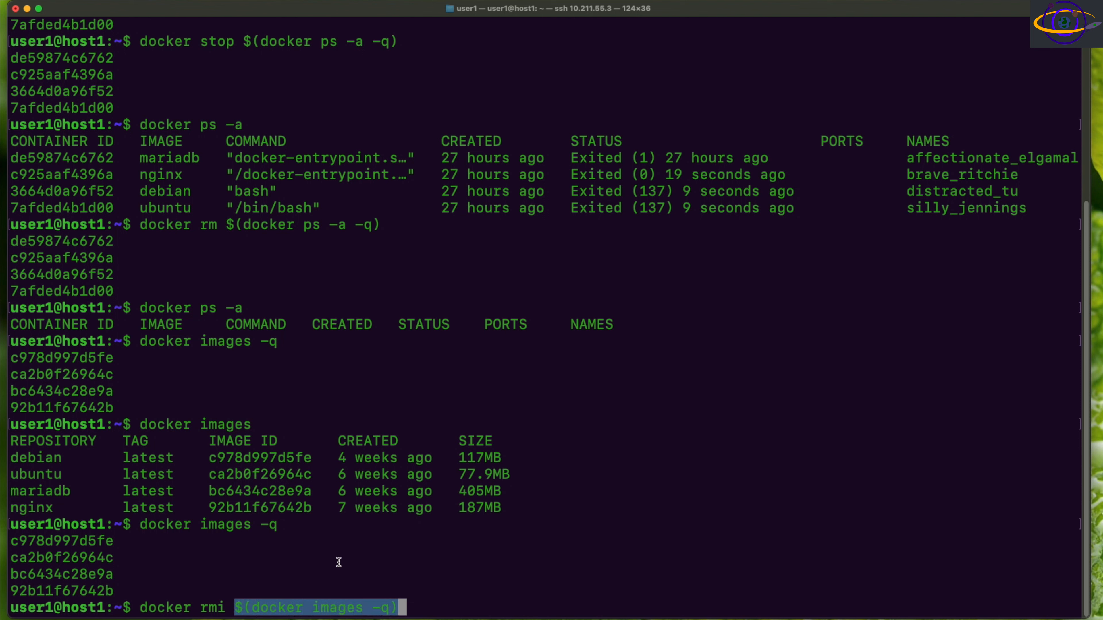
{"action": "mouse_move", "coordinate": [232, 607]}
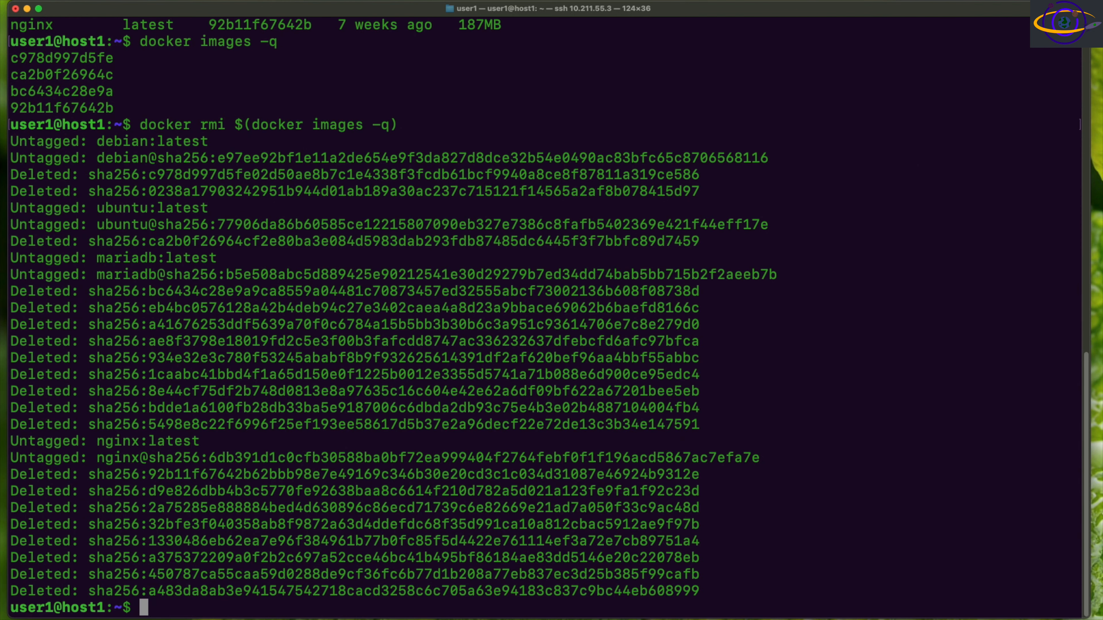
- Run the bulk rmi deleting debian, ubuntu, mariadb and nginx, then ready docker images to verify
{"action": "scroll", "scroll_direction": "down", "scroll_amount": 3}
{"action": "type", "text": "docker images -q"}
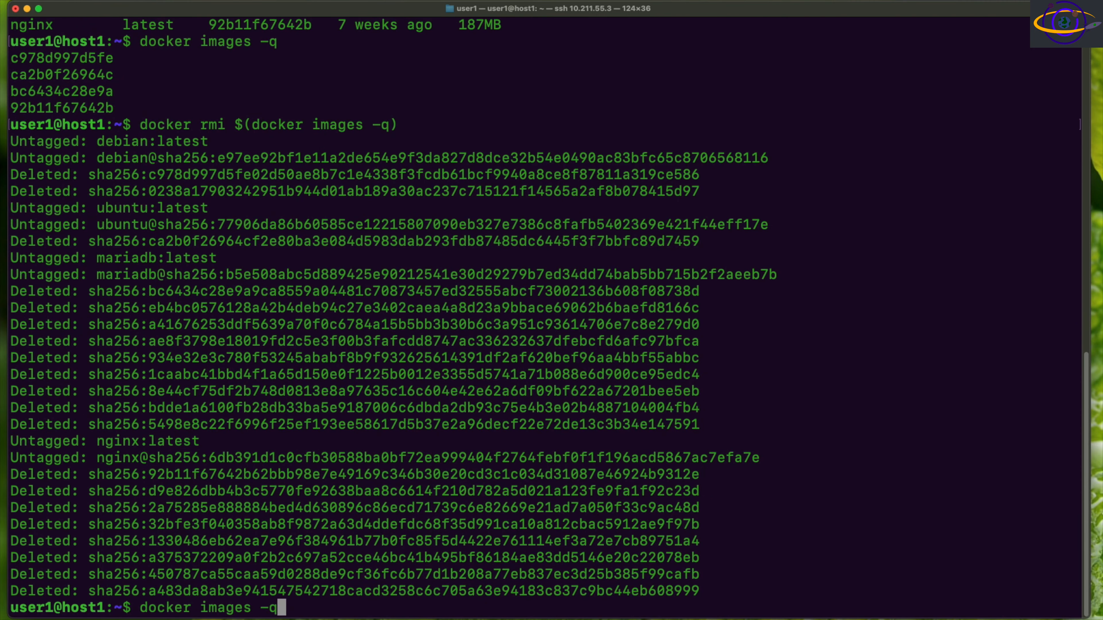
{"action": "key", "text": "BackSpace"}
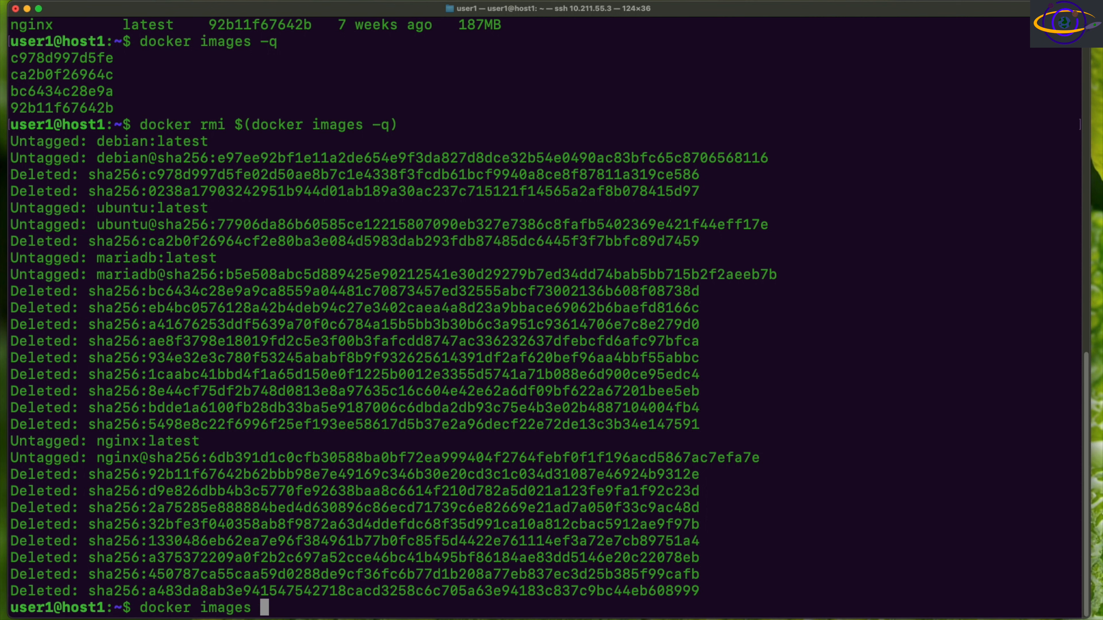